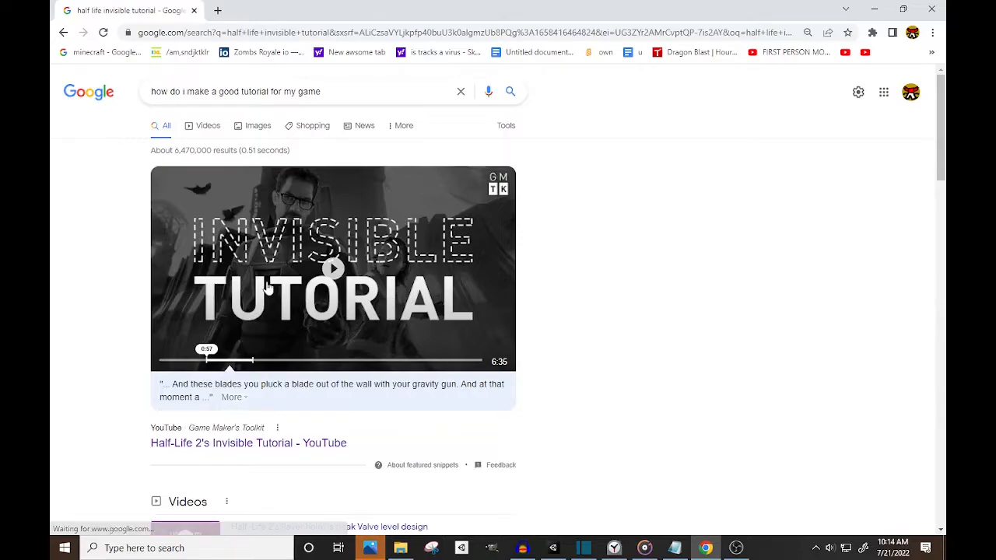
# Select the Half-Life 2 Invisible Tutorial result from the game-tutorial search
pyautogui.click(334, 268)
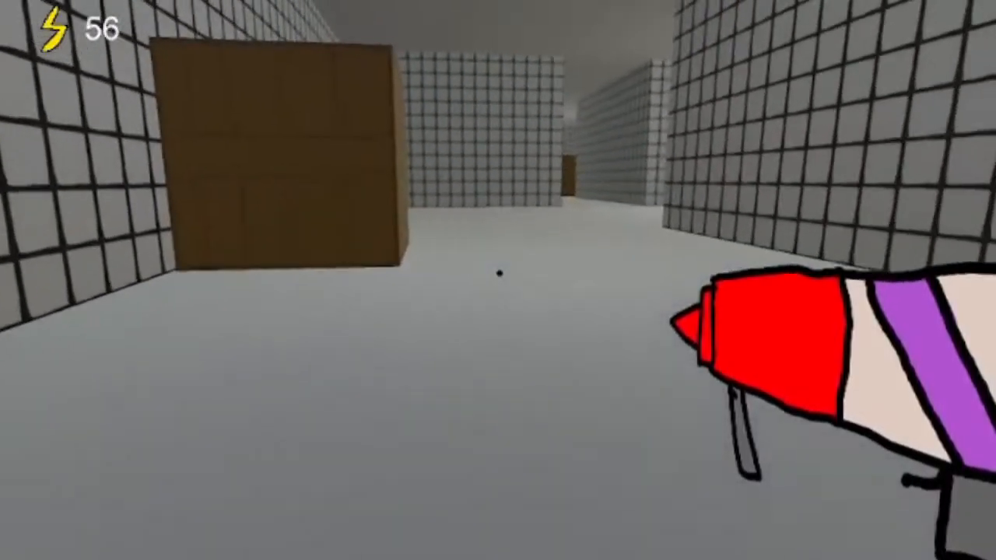
pyautogui.moveTo(498, 280)
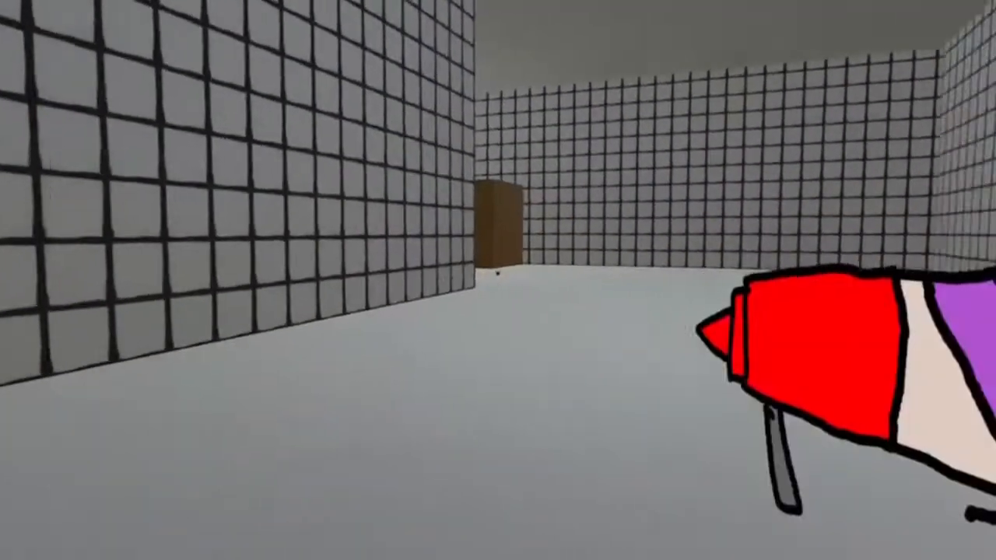